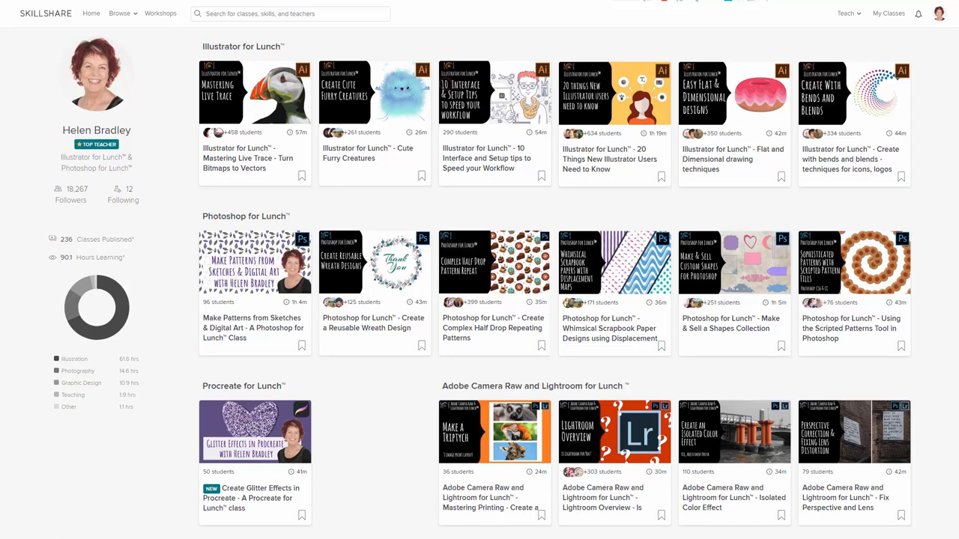
Switch from the Skillshare page to Adobe Illustrator's Home screen
{"action": "left_click", "coordinate": [147, 6]}
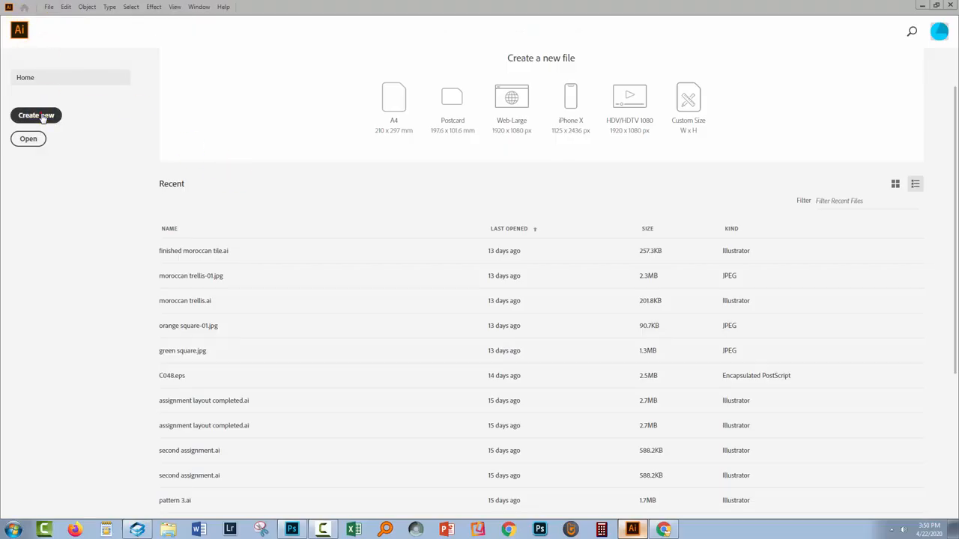
Create a new blank 1920 × 1080 px RGB document from the default preset
{"action": "left_click", "coordinate": [36, 113]}
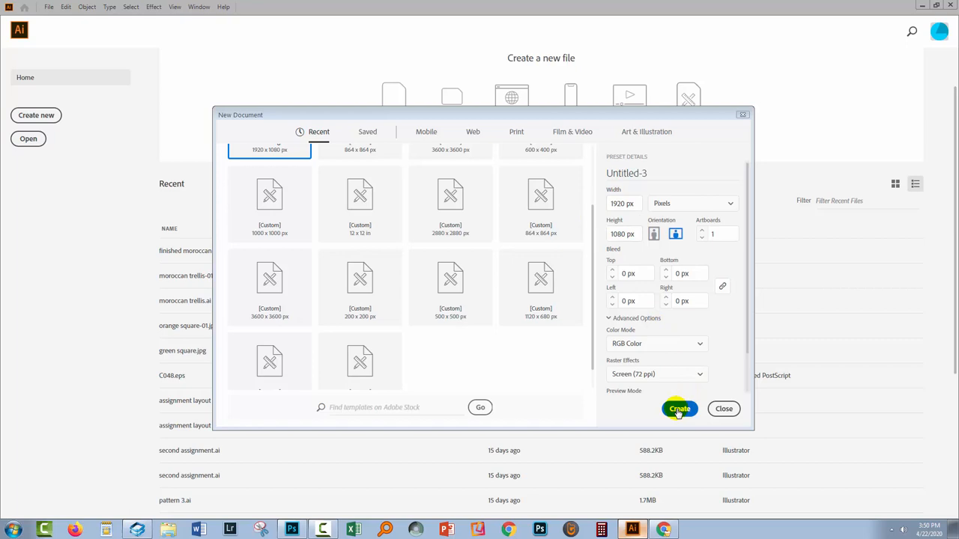
{"action": "left_click", "coordinate": [679, 408]}
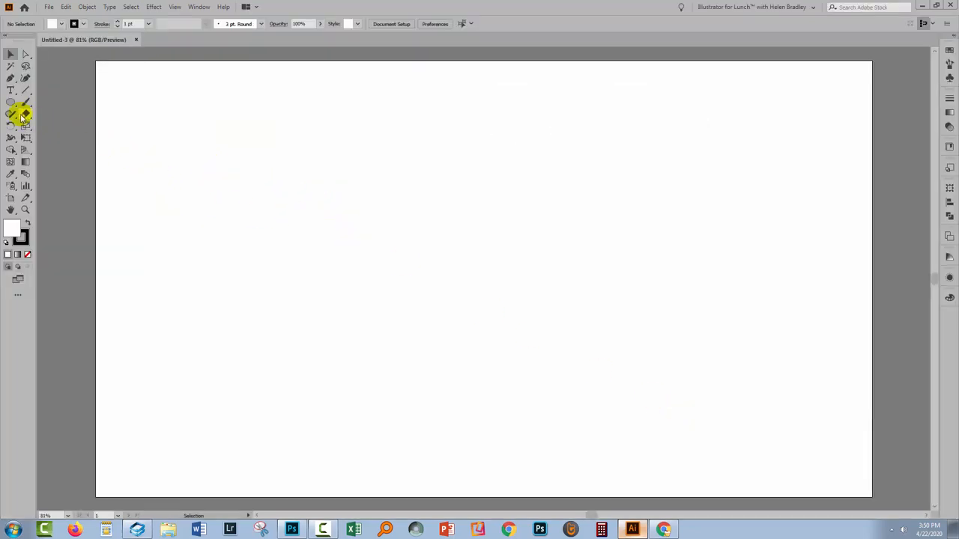
Draw a 1920 × 1080 px black rectangle covering the whole artboard with the Rectangle tool
{"action": "left_click", "coordinate": [12, 102]}
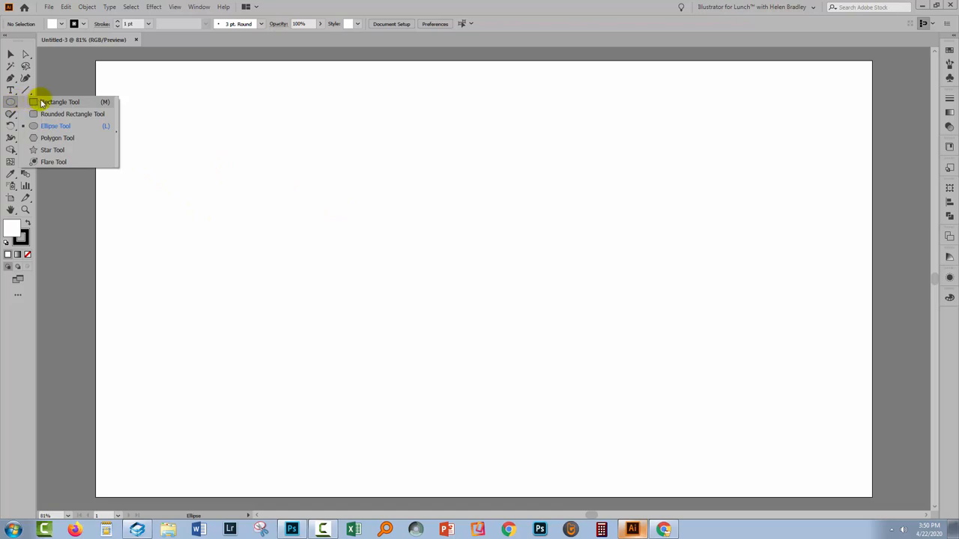
{"action": "left_click", "coordinate": [60, 102]}
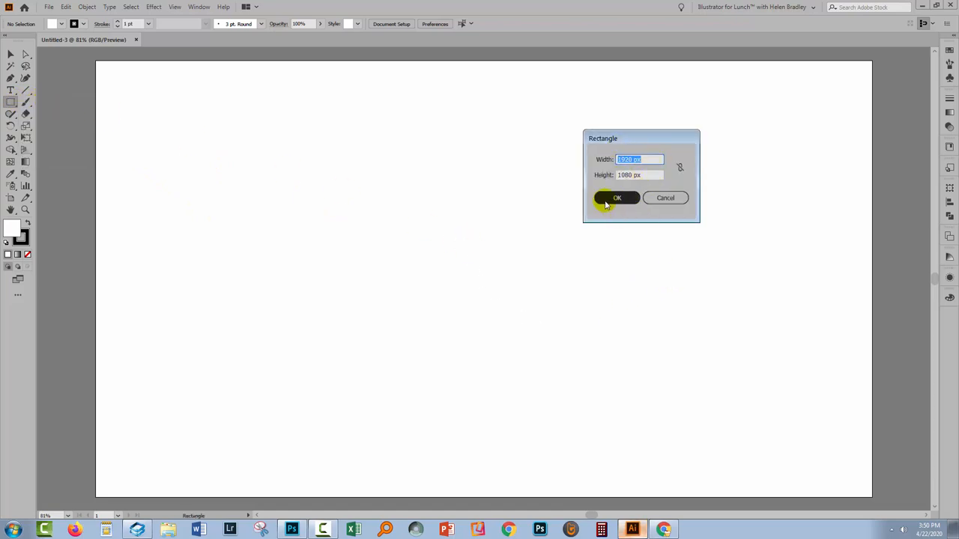
{"action": "left_click", "coordinate": [617, 198]}
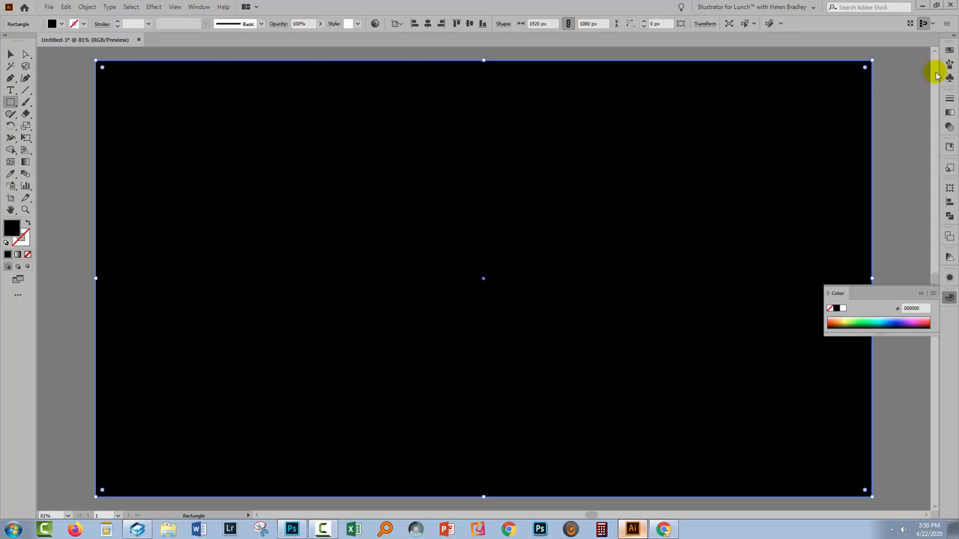
Show the Swatches panel via the Window menu and check its Show Swatch Kinds menu
{"action": "left_click", "coordinate": [949, 51]}
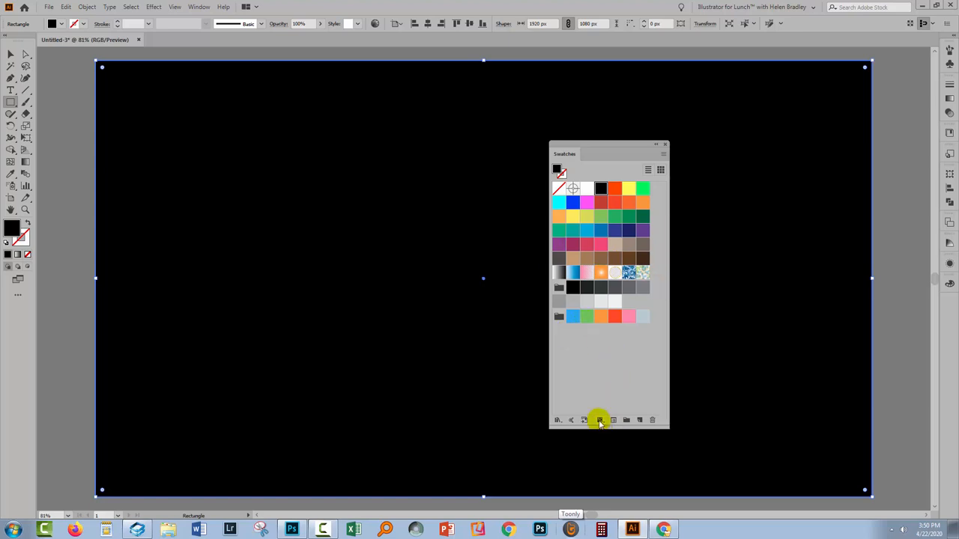
{"action": "mouse_move", "coordinate": [599, 419]}
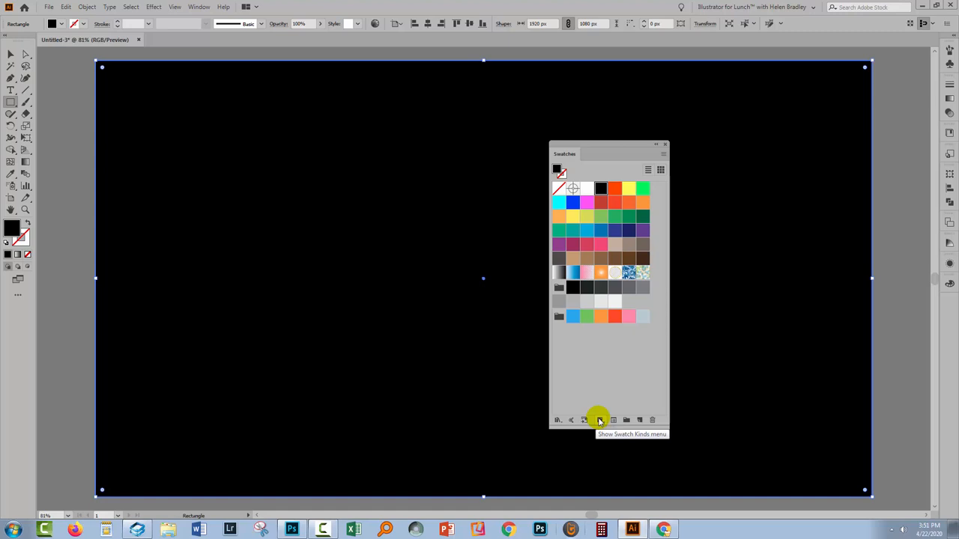
{"action": "left_click", "coordinate": [599, 419]}
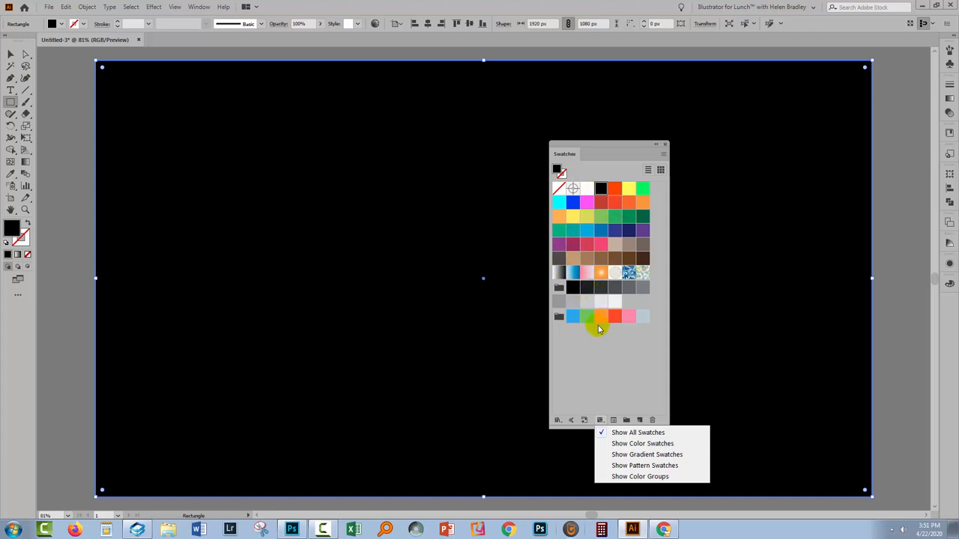
{"action": "mouse_move", "coordinate": [599, 344]}
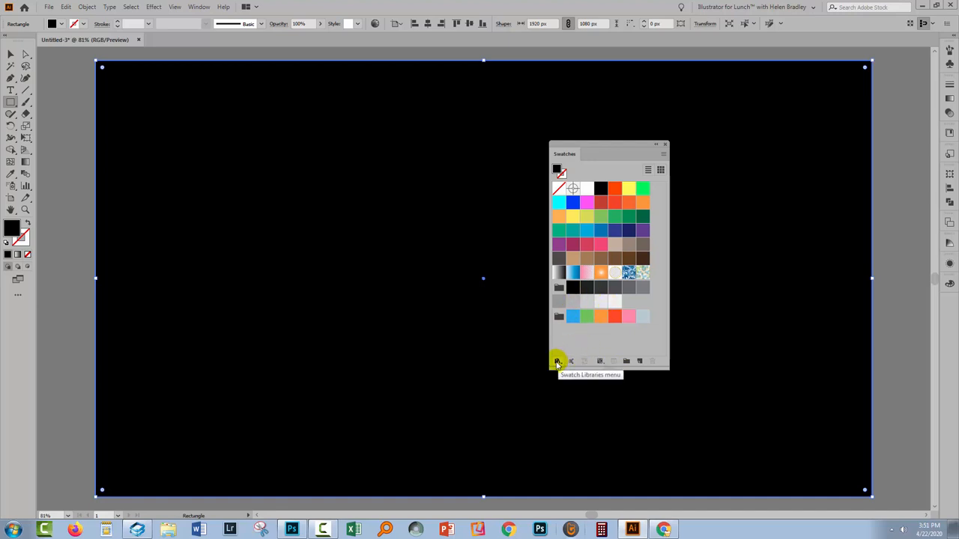
Load the Basic Graphics_Dots library from Swatch Libraries > Patterns > Basic Graphics
{"action": "left_click", "coordinate": [557, 361]}
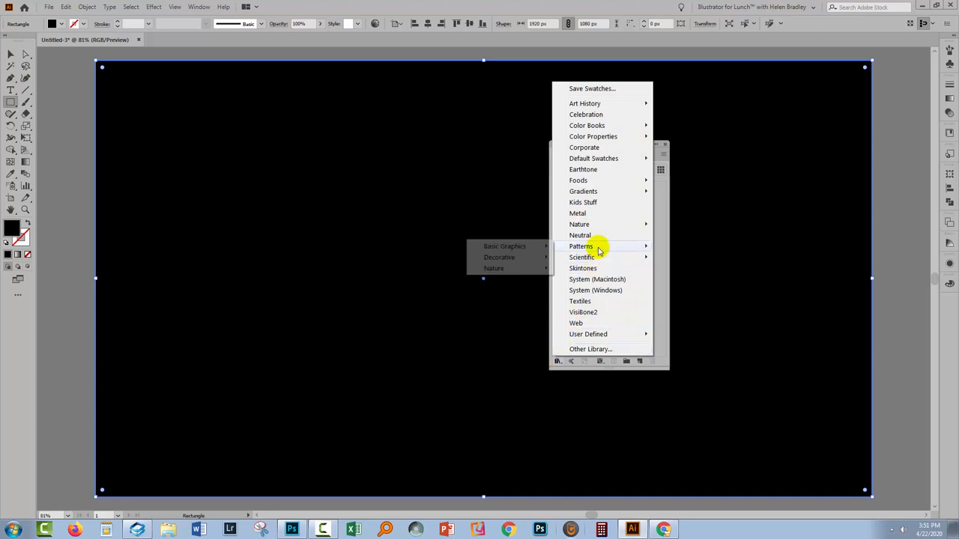
{"action": "mouse_move", "coordinate": [503, 246]}
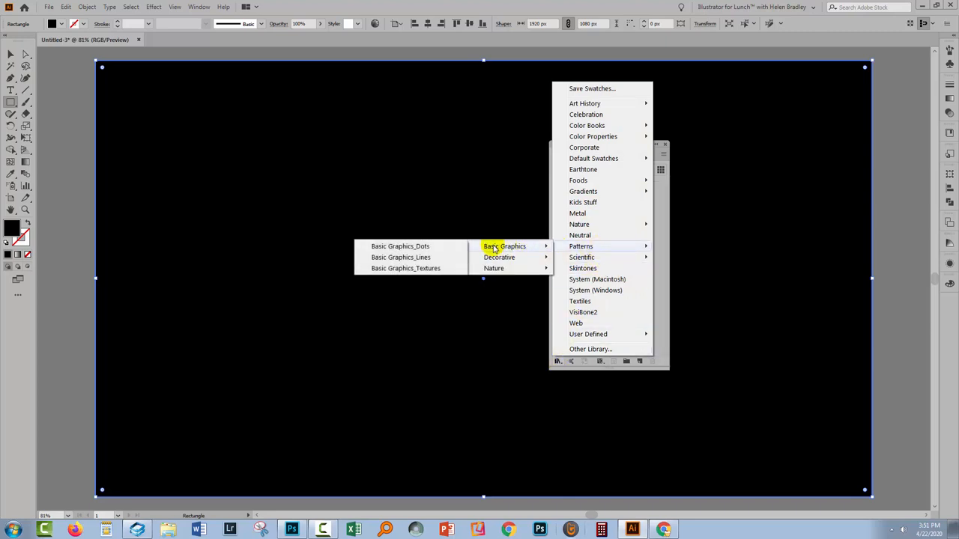
{"action": "mouse_move", "coordinate": [400, 246]}
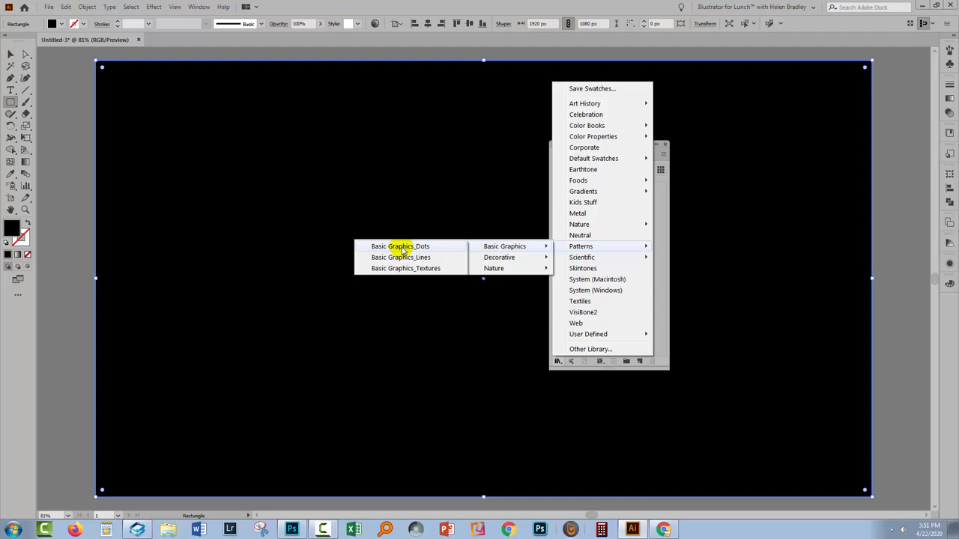
{"action": "left_click", "coordinate": [400, 245]}
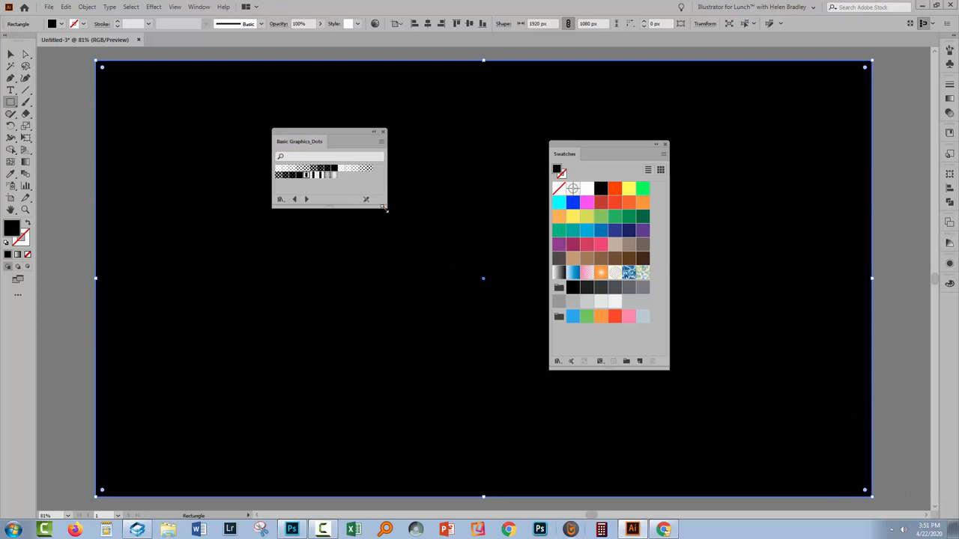
Fill the rectangle with a dot swatch, then the halftone dot gradation swatch
{"action": "left_click", "coordinate": [353, 168]}
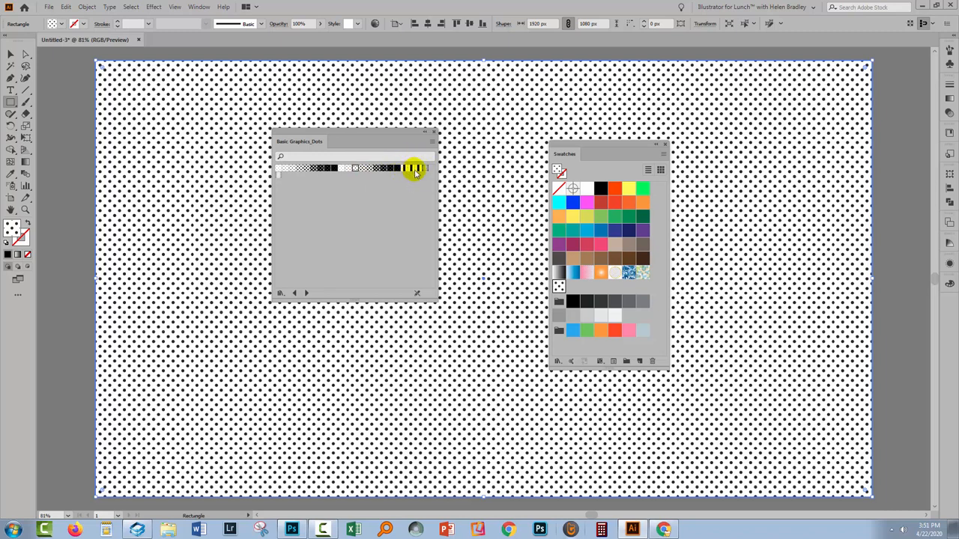
{"action": "mouse_move", "coordinate": [404, 168]}
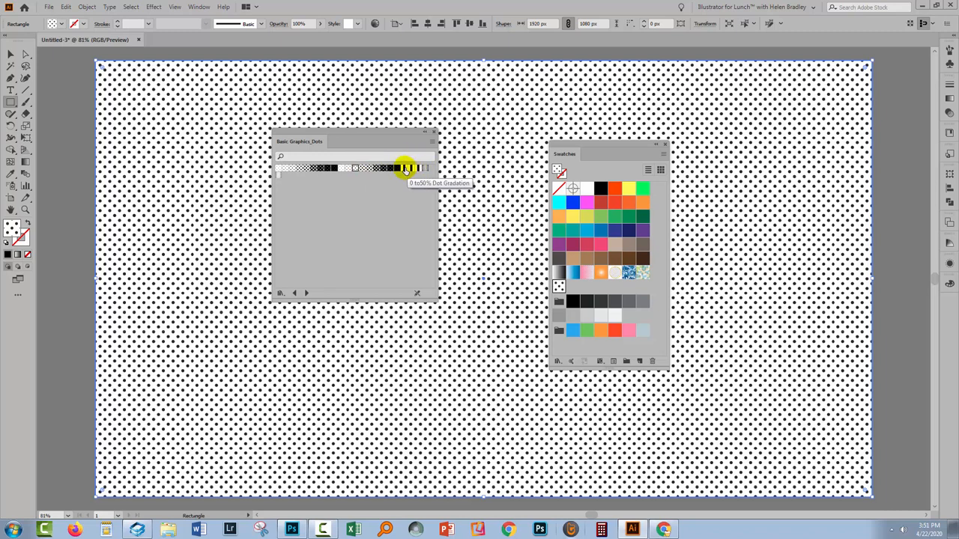
{"action": "left_click", "coordinate": [404, 168]}
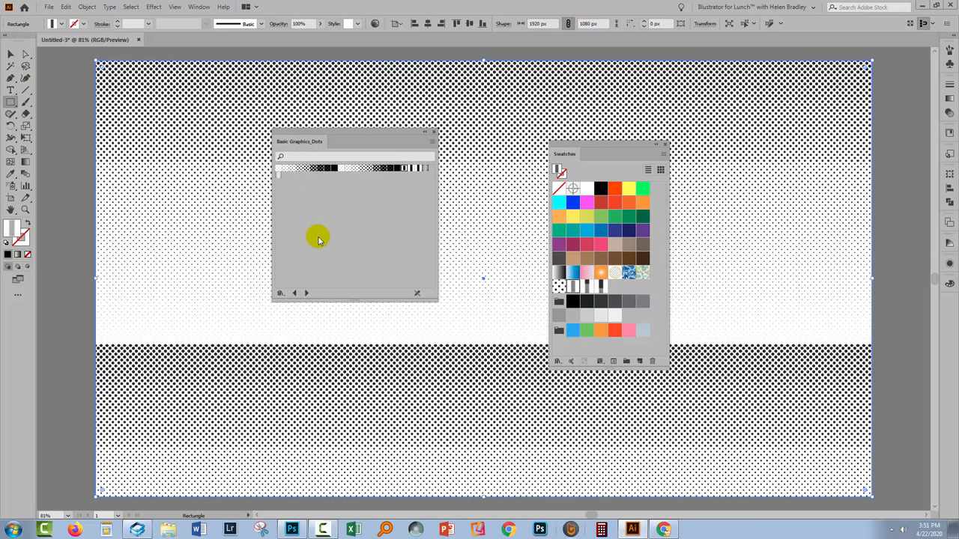
{"action": "mouse_move", "coordinate": [341, 226]}
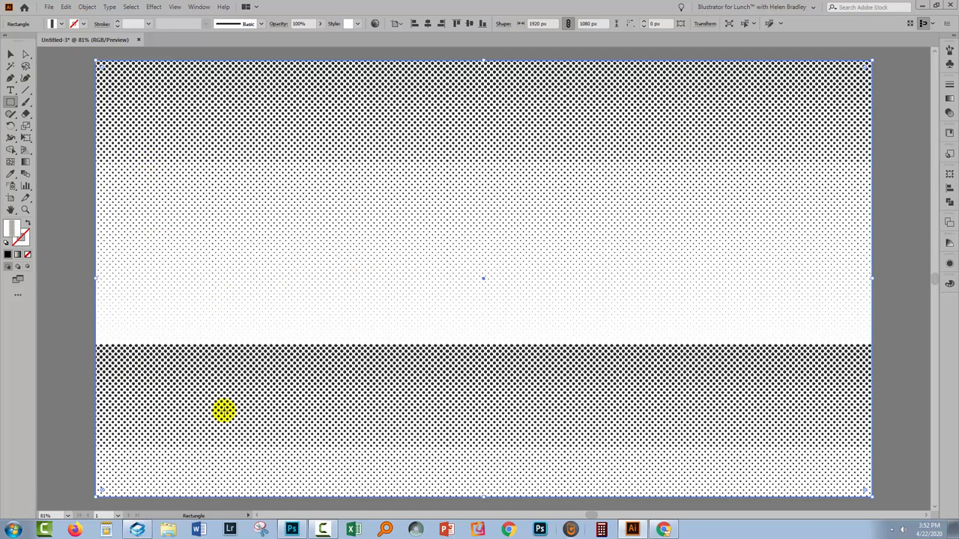
{"action": "mouse_move", "coordinate": [240, 332]}
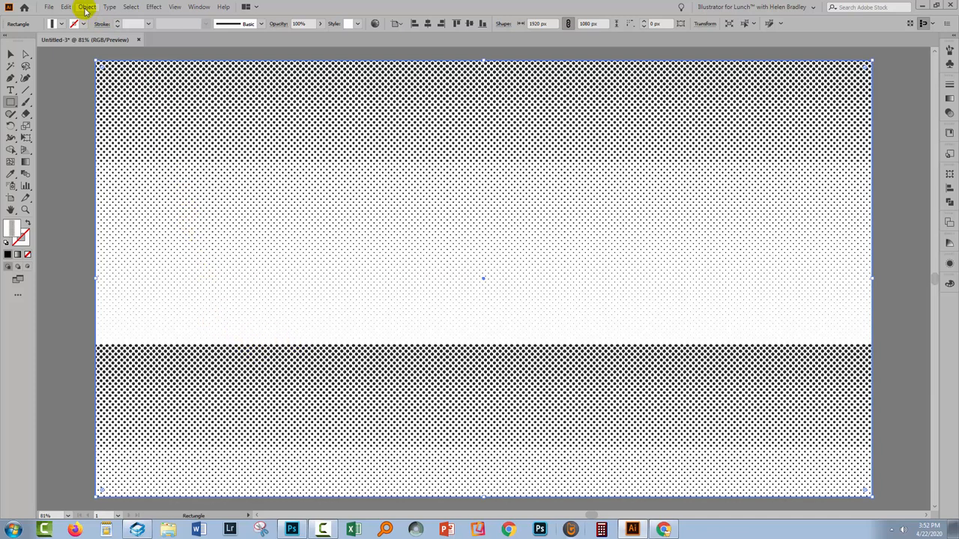
Bring up Object > Transform > Scale with only Transform Patterns checked
{"action": "left_click", "coordinate": [87, 6]}
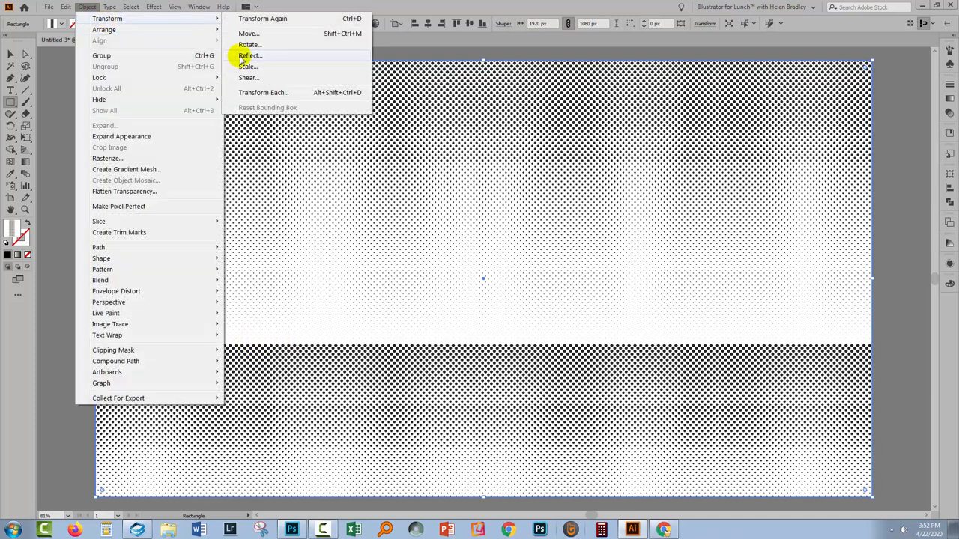
{"action": "left_click", "coordinate": [247, 66]}
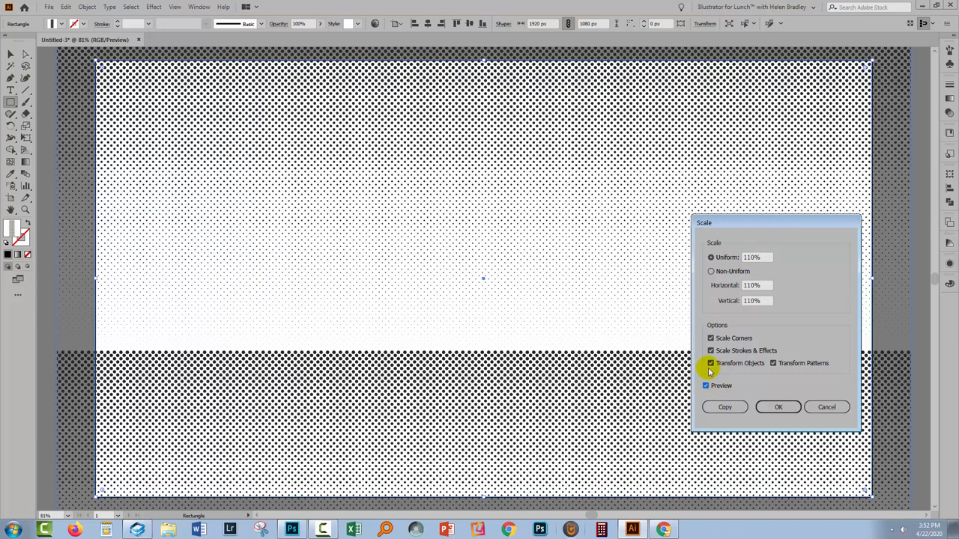
{"action": "left_click", "coordinate": [710, 364]}
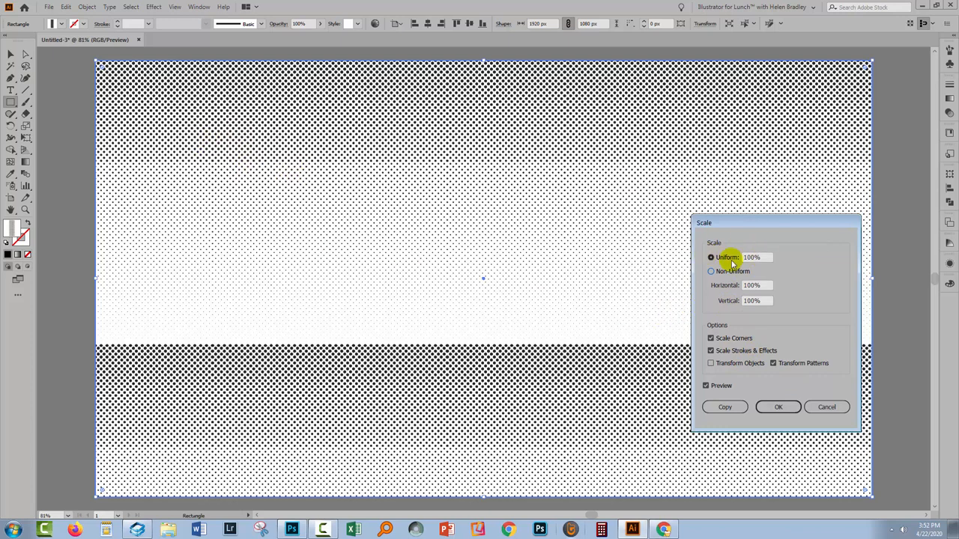
{"action": "mouse_move", "coordinate": [359, 245]}
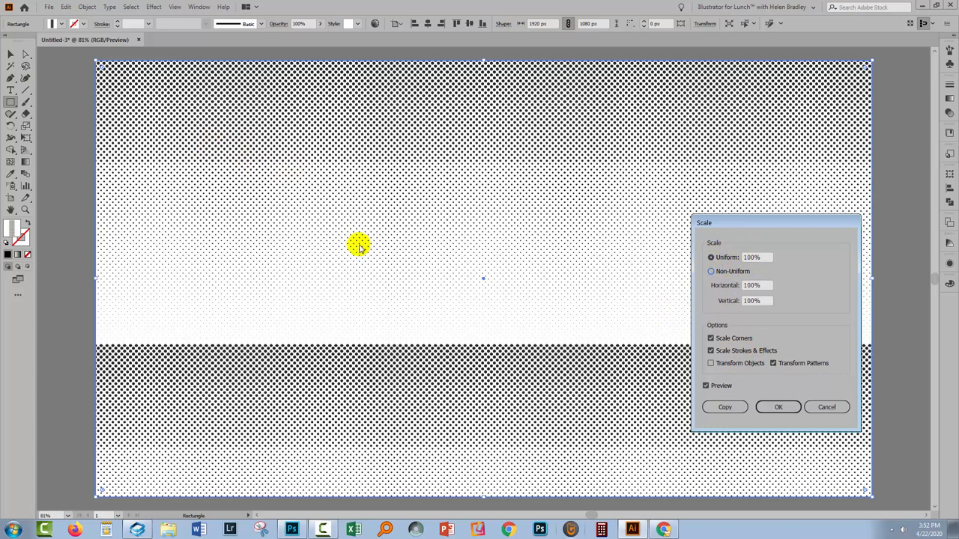
{"action": "mouse_move", "coordinate": [435, 176]}
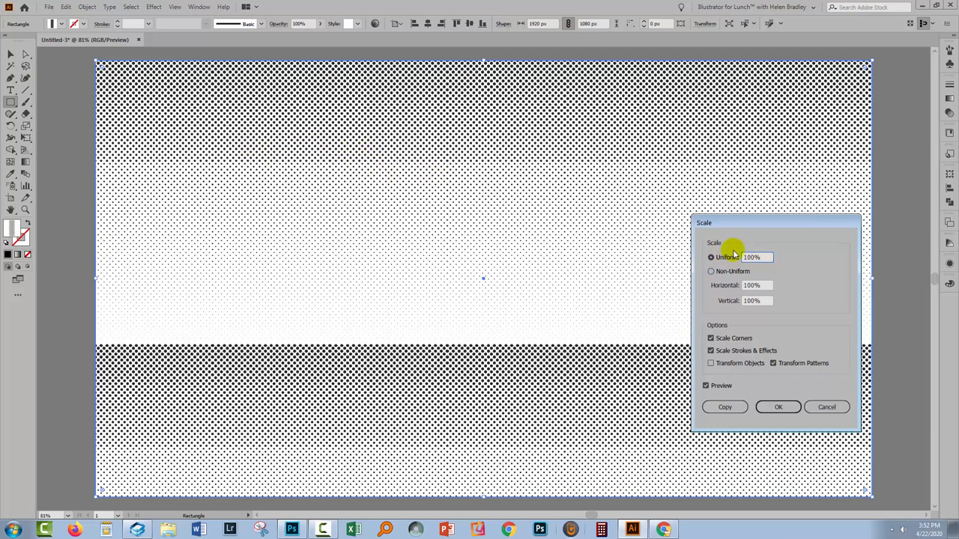
Try uniform scales 110, 150, 210, 300, 340%, then settle on 160% and apply it
{"action": "type", "text": "110%"}
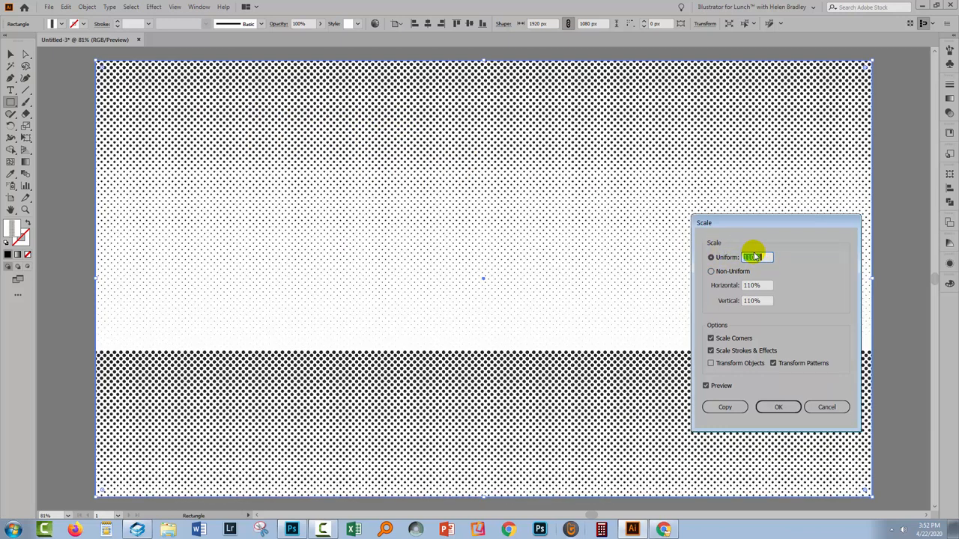
{"action": "type", "text": "150%"}
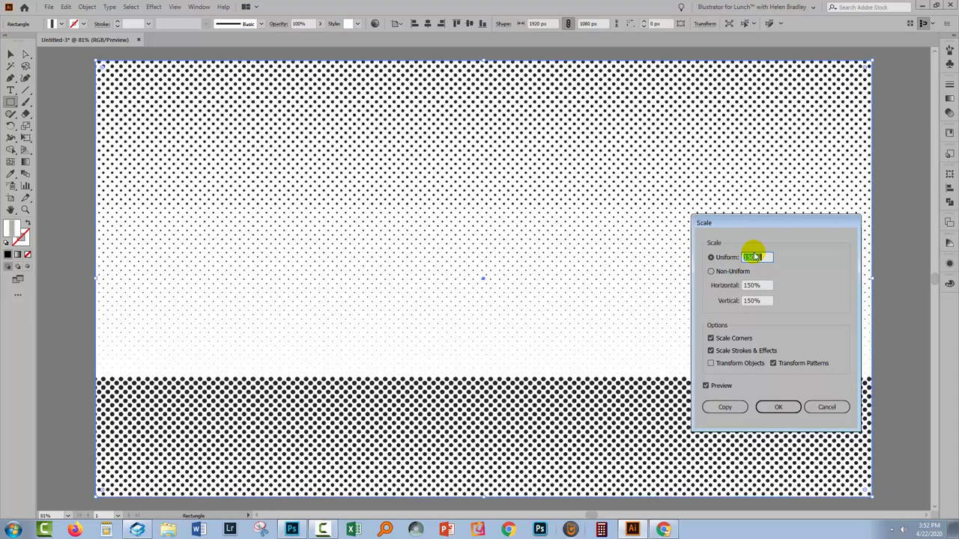
{"action": "type", "text": "210"}
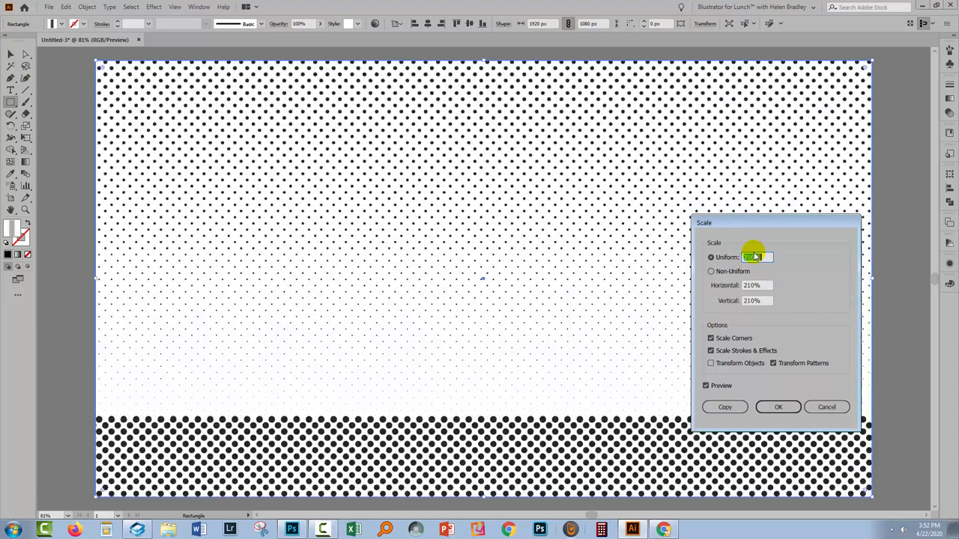
{"action": "type", "text": "300%"}
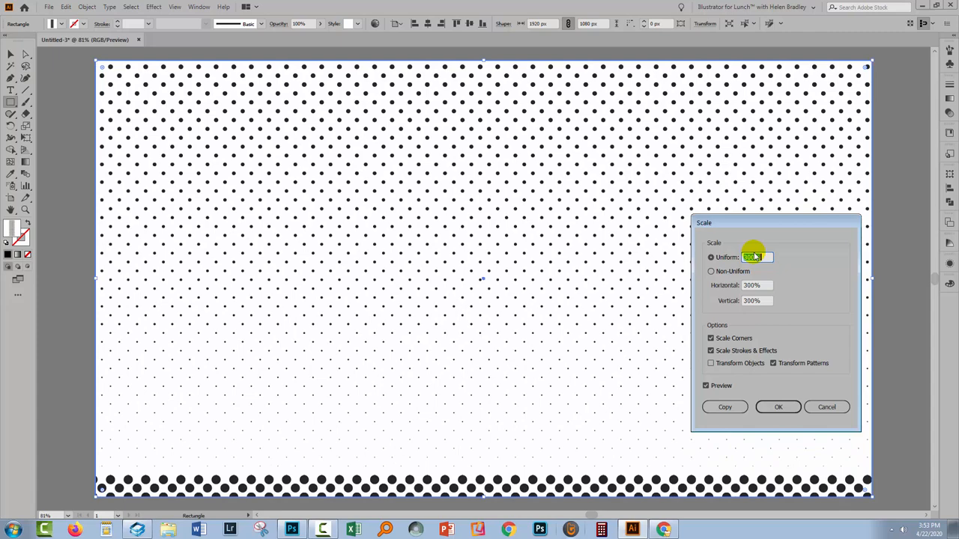
{"action": "type", "text": "340"}
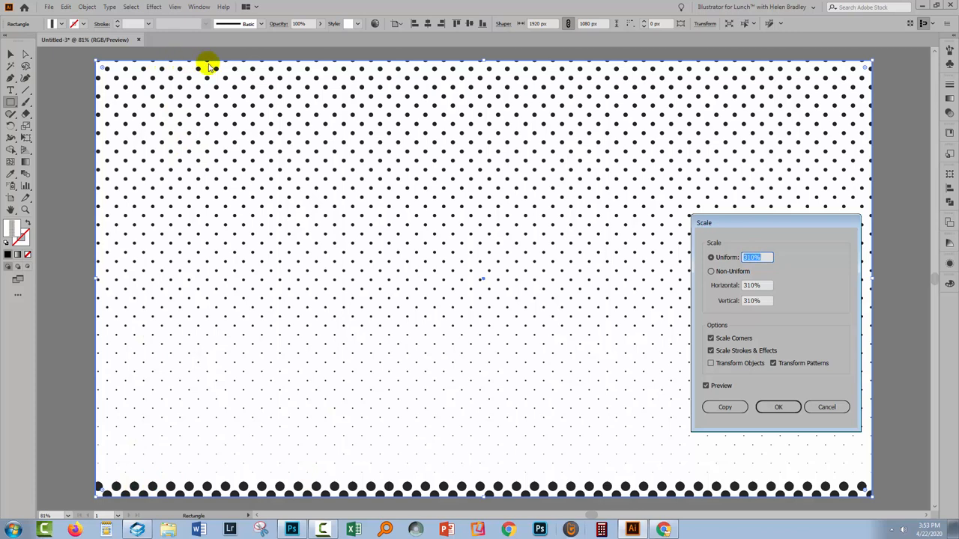
{"action": "mouse_move", "coordinate": [167, 102]}
{"action": "type", "text": "200"}
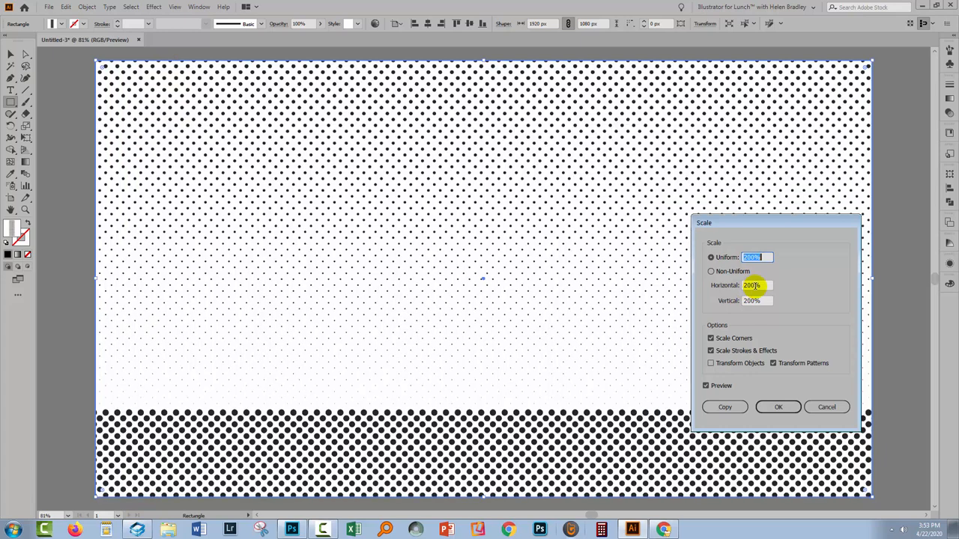
{"action": "type", "text": "160%"}
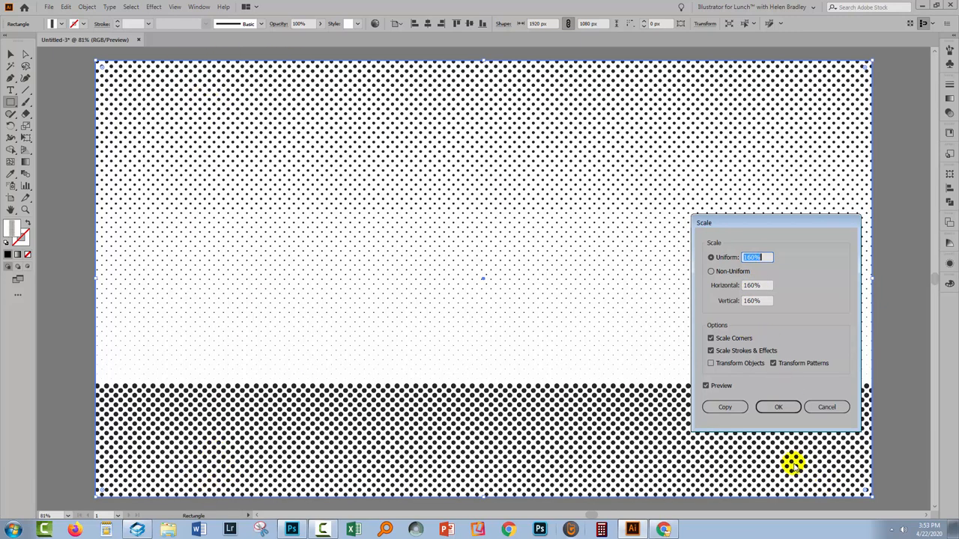
{"action": "left_click", "coordinate": [777, 408]}
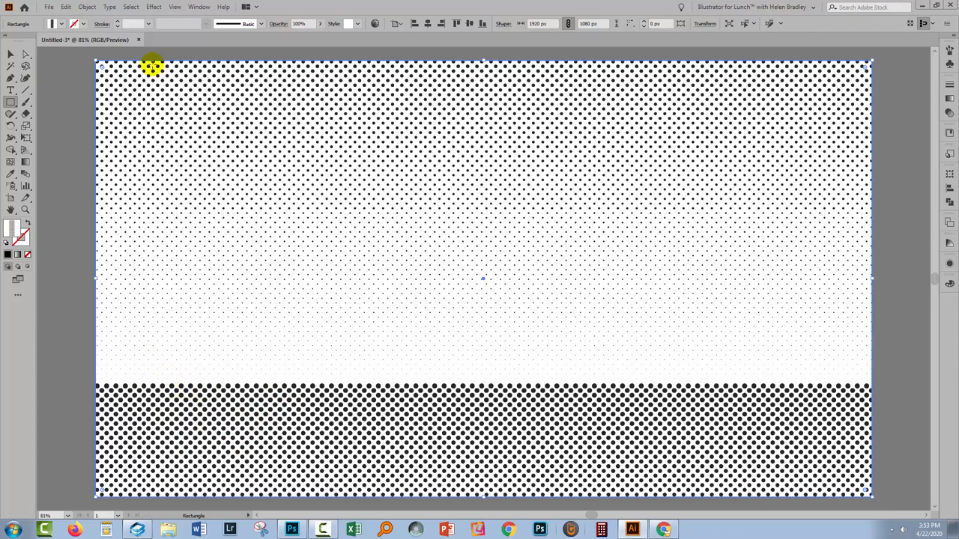
Shift only the pattern vertically by 120 at -90° via Object > Transform > Move
{"action": "left_click", "coordinate": [87, 6]}
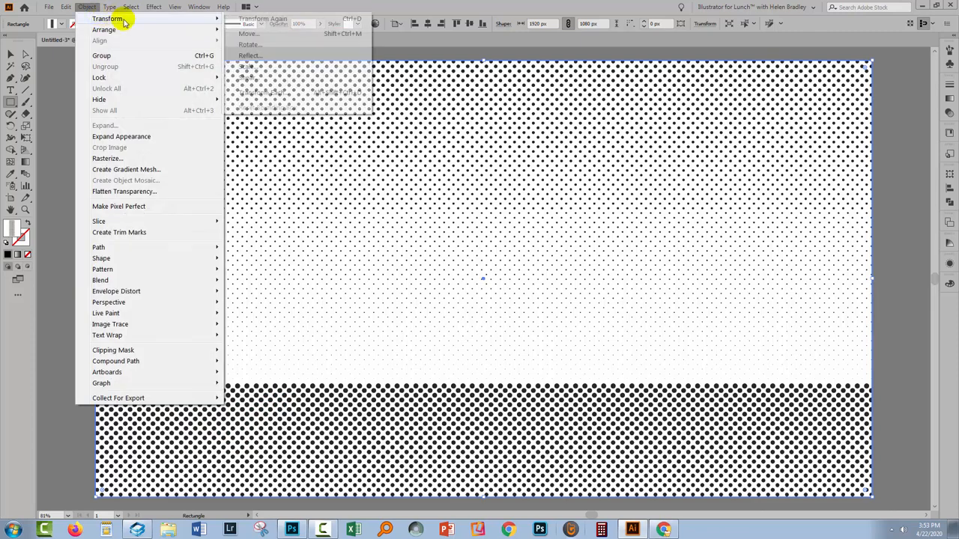
{"action": "left_click", "coordinate": [249, 33]}
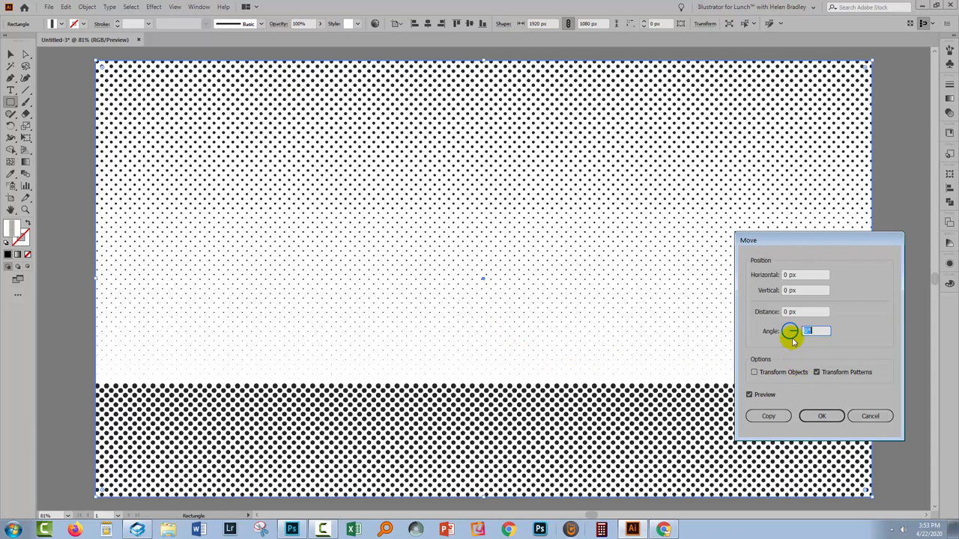
{"action": "left_click", "coordinate": [806, 291]}
{"action": "type", "text": "50"}
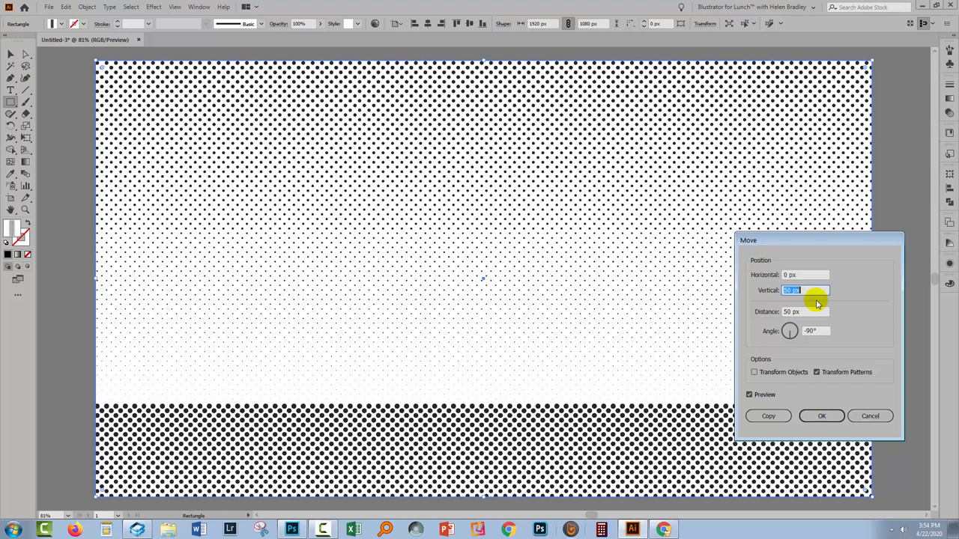
{"action": "type", "text": "120"}
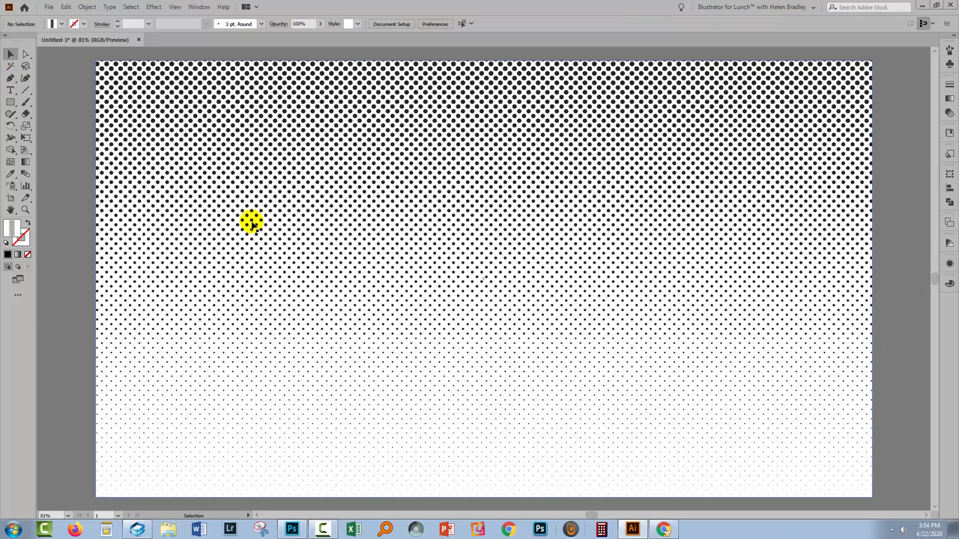
{"action": "mouse_move", "coordinate": [12, 102]}
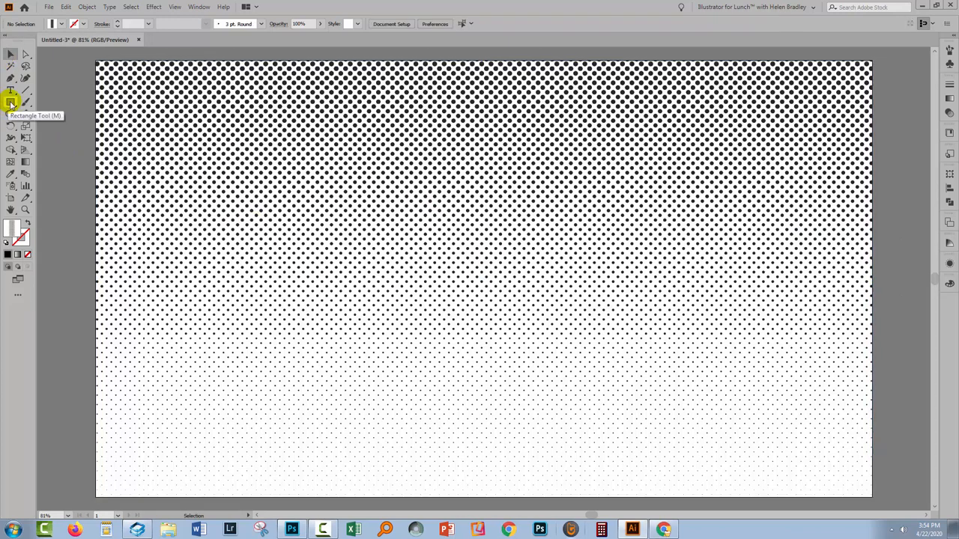
Drag out a large circle over the lower middle of the artboard with the Ellipse tool
{"action": "left_click", "coordinate": [12, 102]}
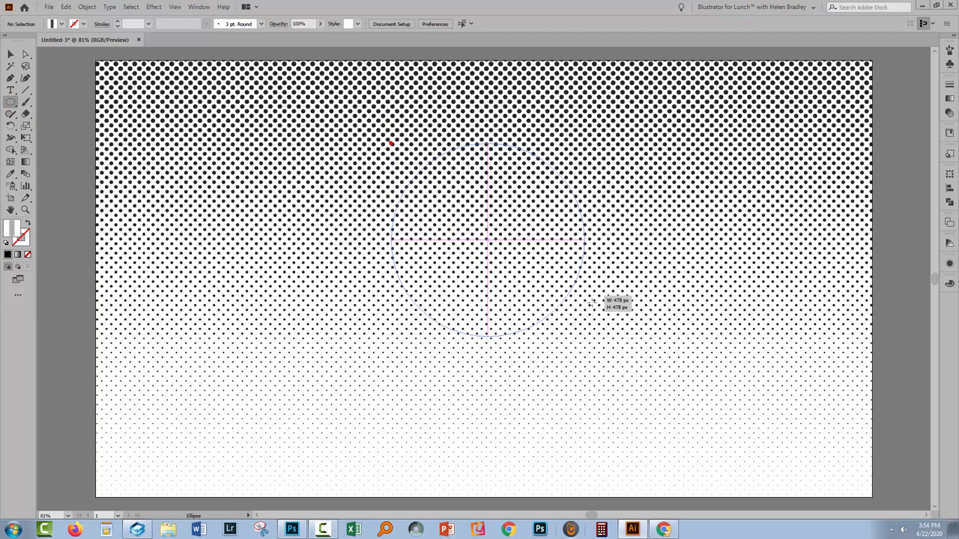
{"action": "left_click_drag", "start_coordinate": [390, 143], "coordinate": [725, 478]}
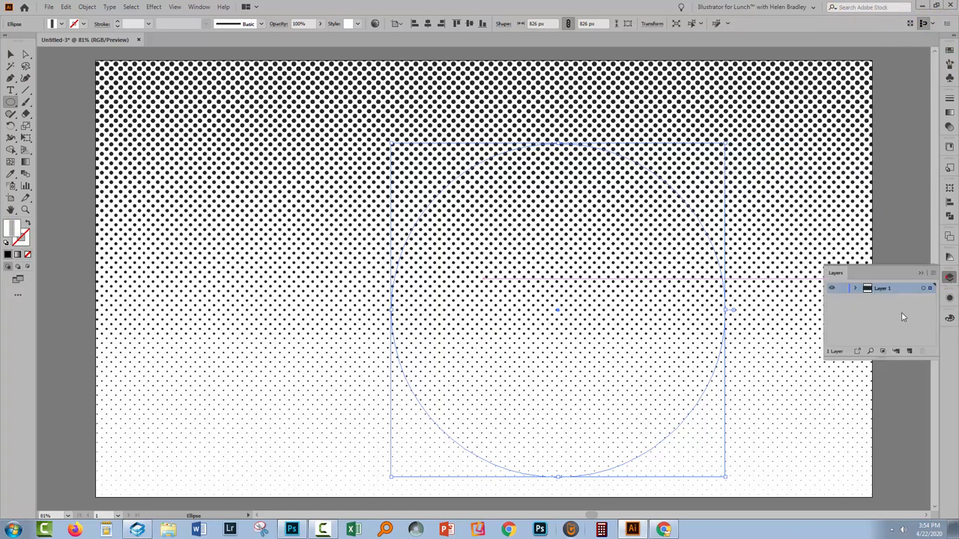
Close the Layers panel, leaving the circle over the dot pattern
{"action": "left_click", "coordinate": [855, 288]}
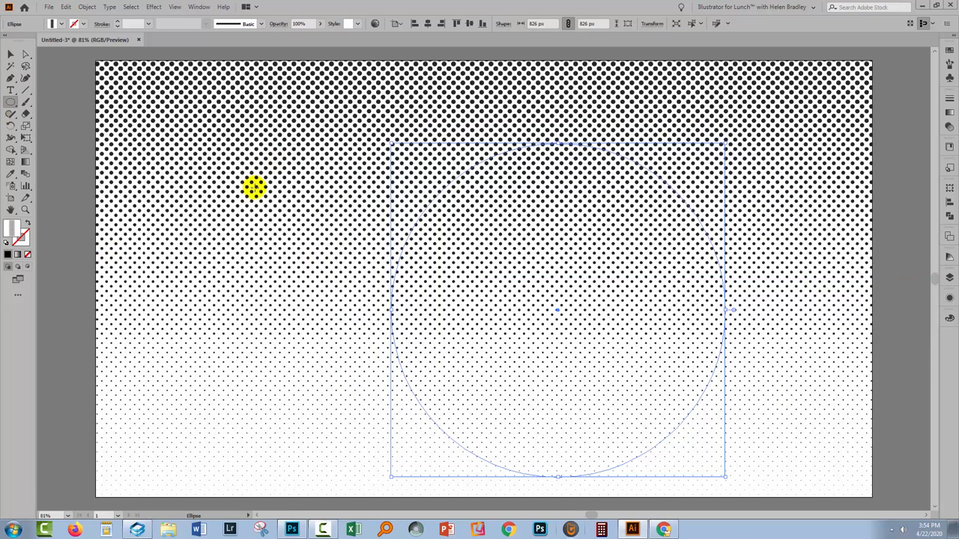
{"action": "mouse_move", "coordinate": [222, 223]}
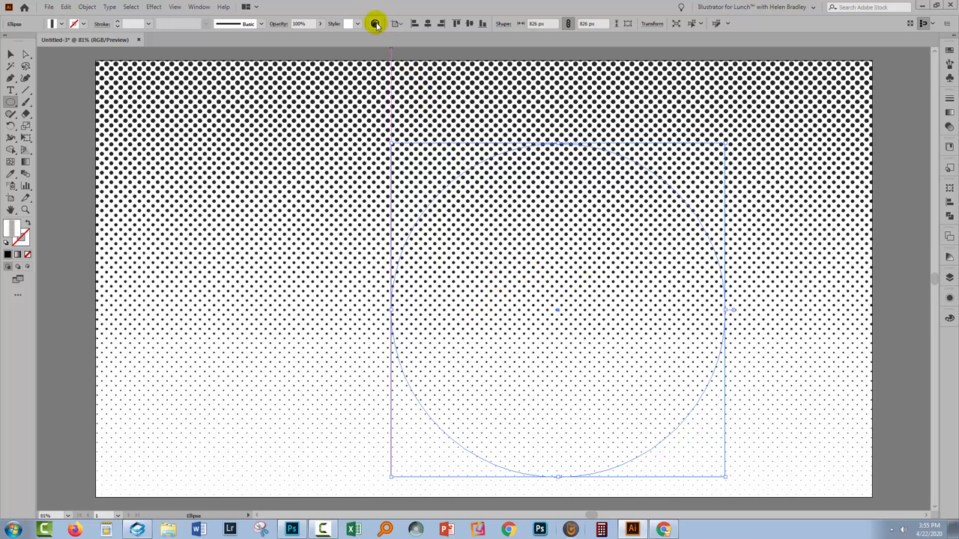
In Recolor Artwork's Edit mode, shift the circle's dot color through red and purple hues
{"action": "left_click", "coordinate": [374, 24]}
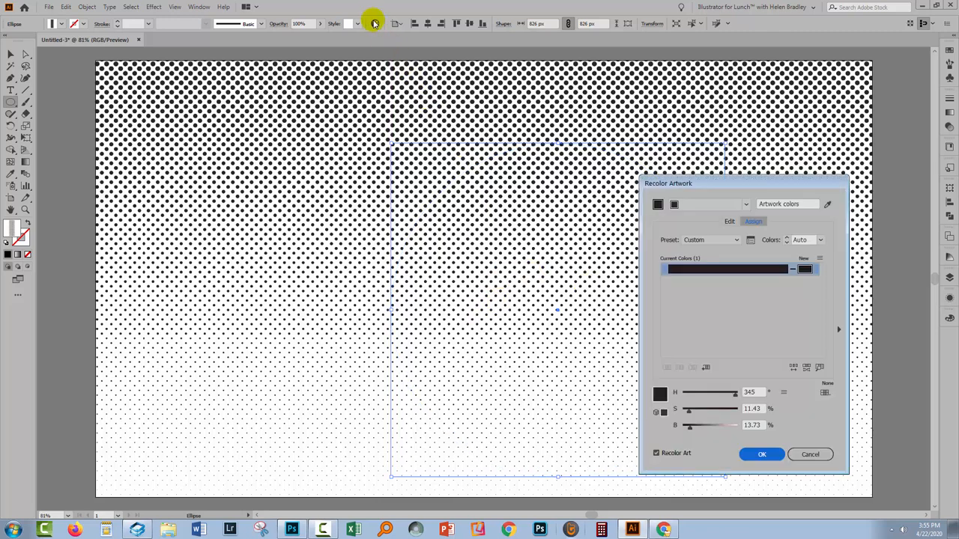
{"action": "left_click", "coordinate": [728, 220]}
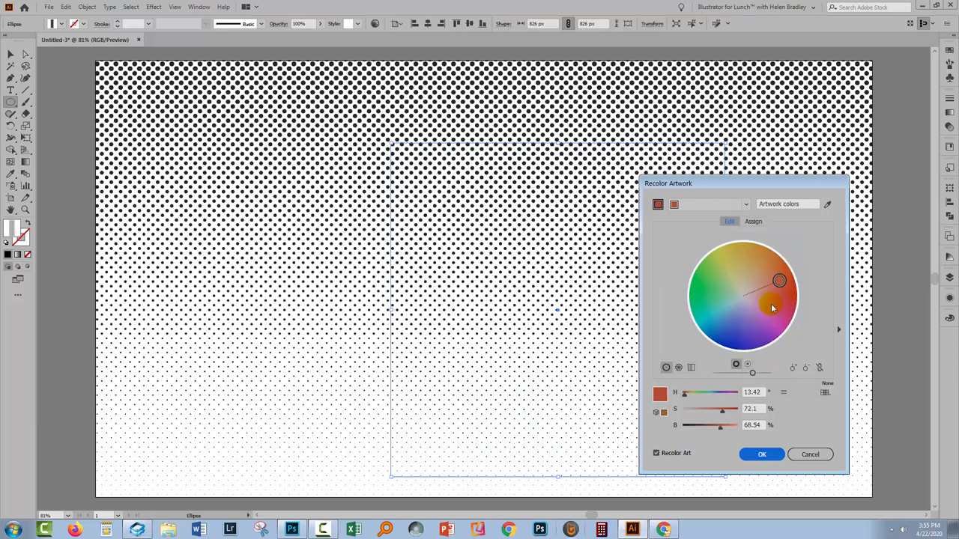
{"action": "left_click_drag", "start_coordinate": [779, 281], "coordinate": [772, 287]}
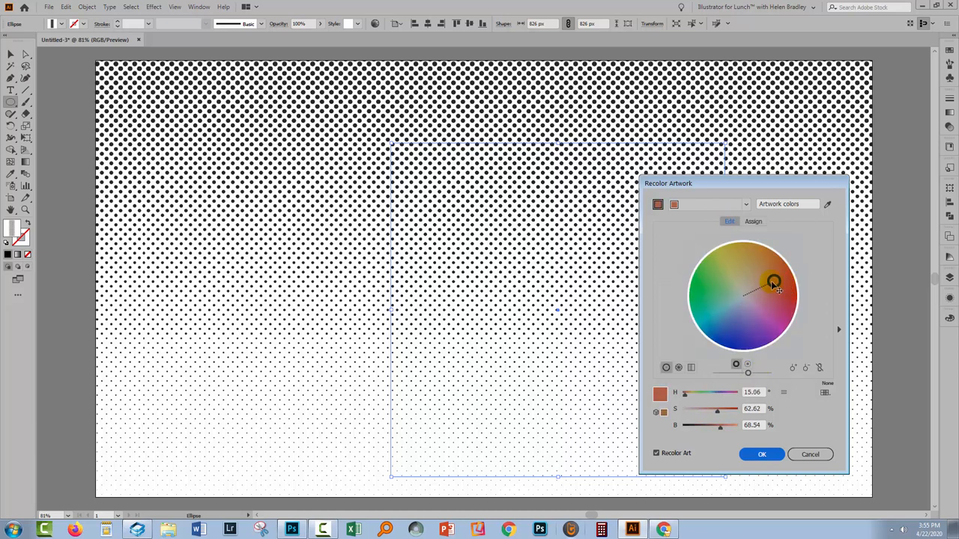
{"action": "left_click_drag", "start_coordinate": [773, 283], "coordinate": [767, 322]}
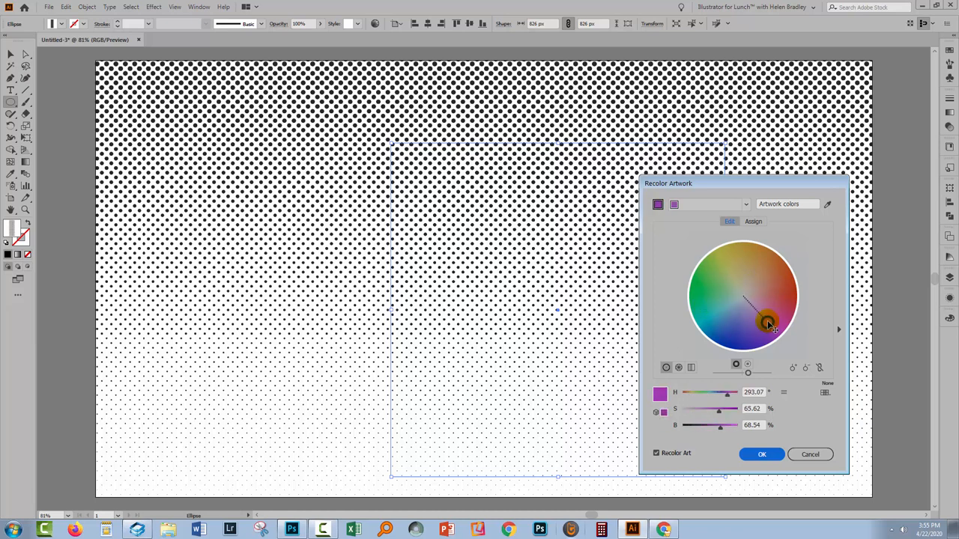
{"action": "left_click", "coordinate": [753, 222]}
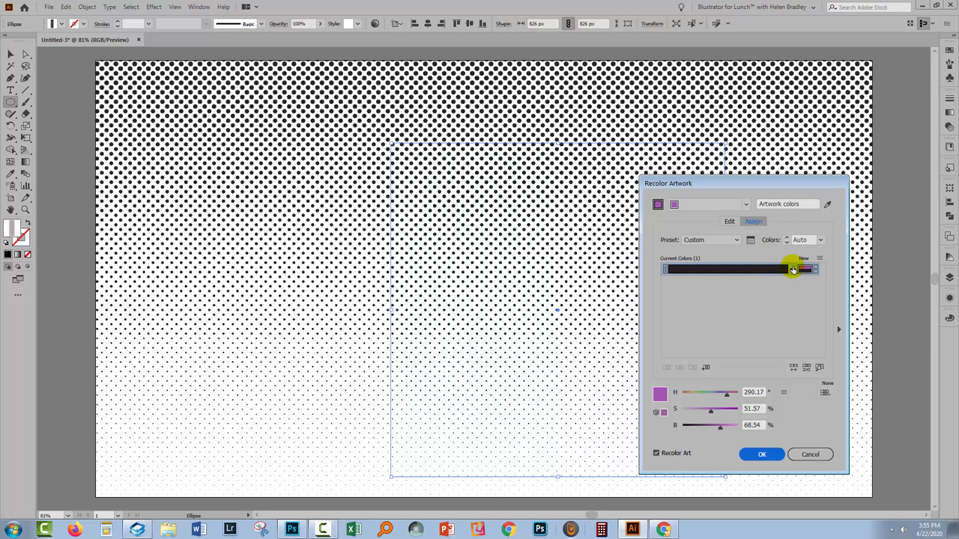
{"action": "mouse_move", "coordinate": [790, 270]}
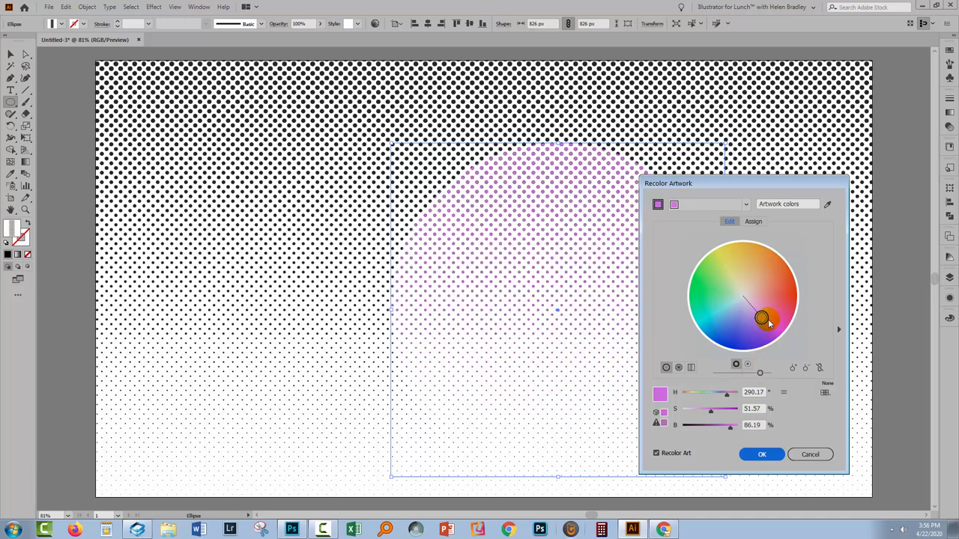
Settle the circle's dots on a pink hue and apply the recoloring
{"action": "left_click_drag", "start_coordinate": [761, 318], "coordinate": [734, 322]}
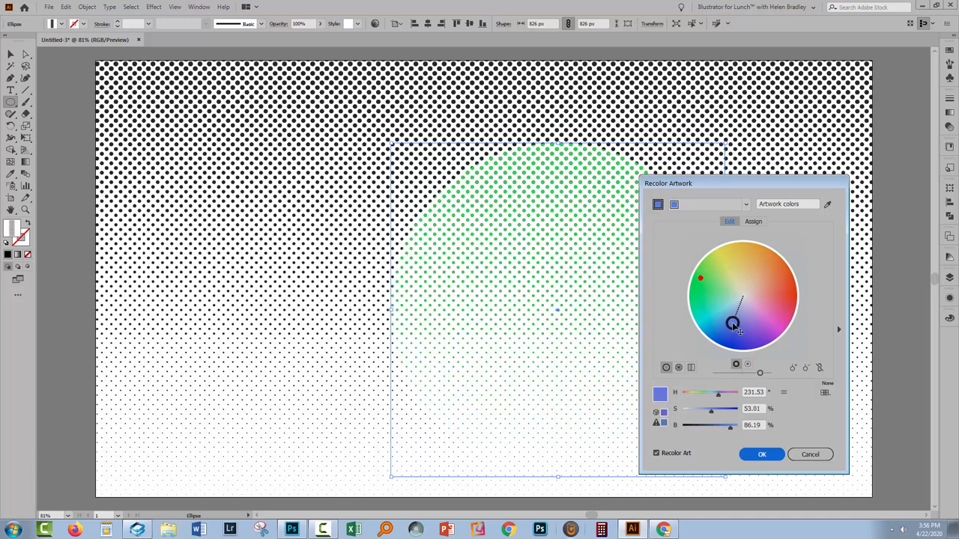
{"action": "left_click_drag", "start_coordinate": [733, 323], "coordinate": [770, 317]}
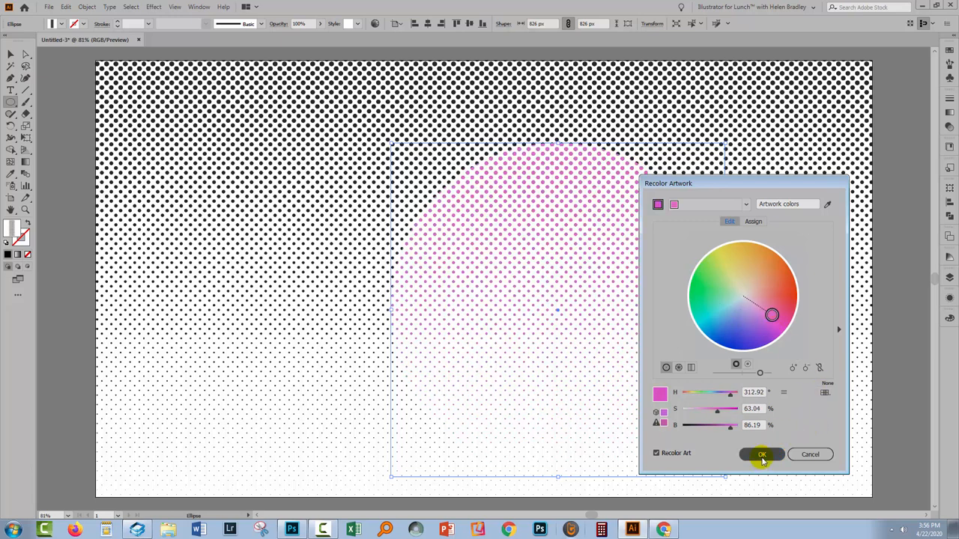
{"action": "left_click", "coordinate": [761, 454]}
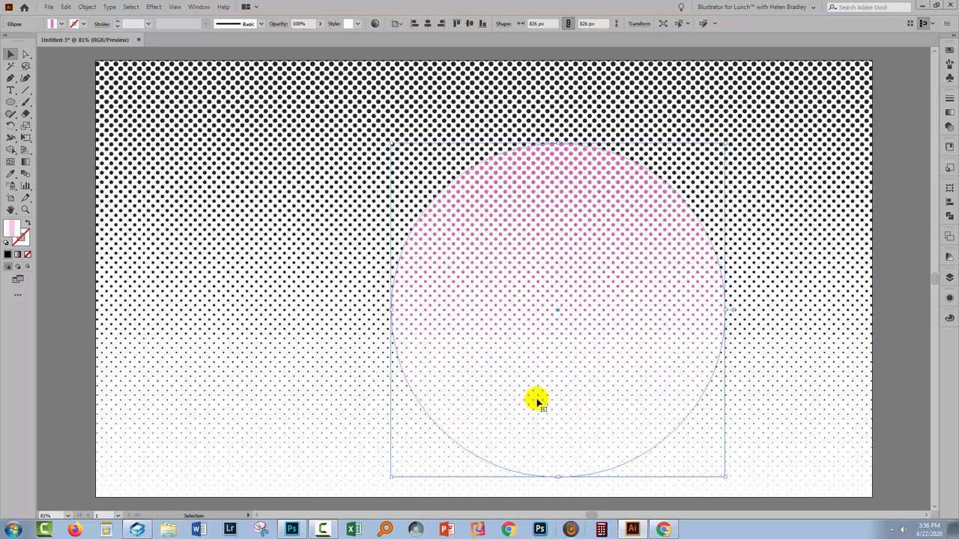
{"action": "mouse_move", "coordinate": [770, 470]}
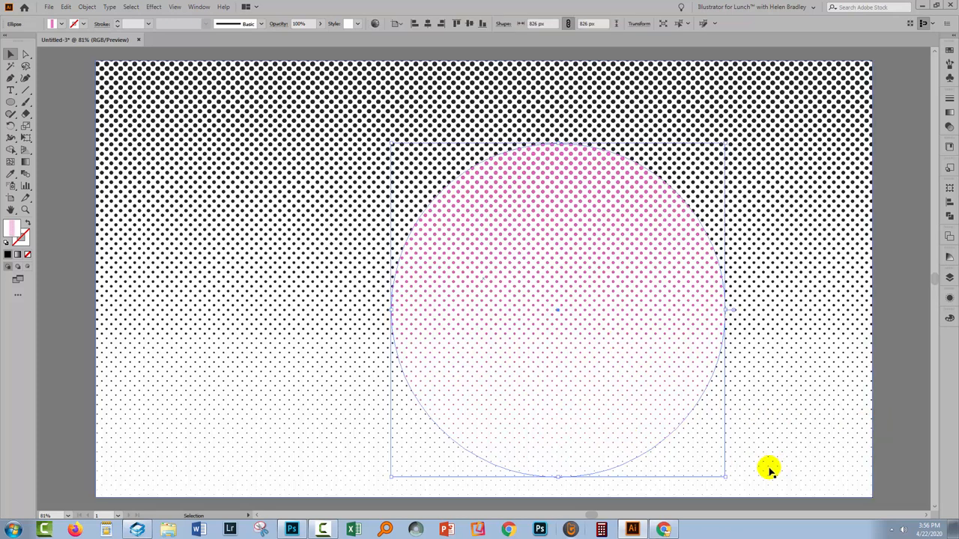